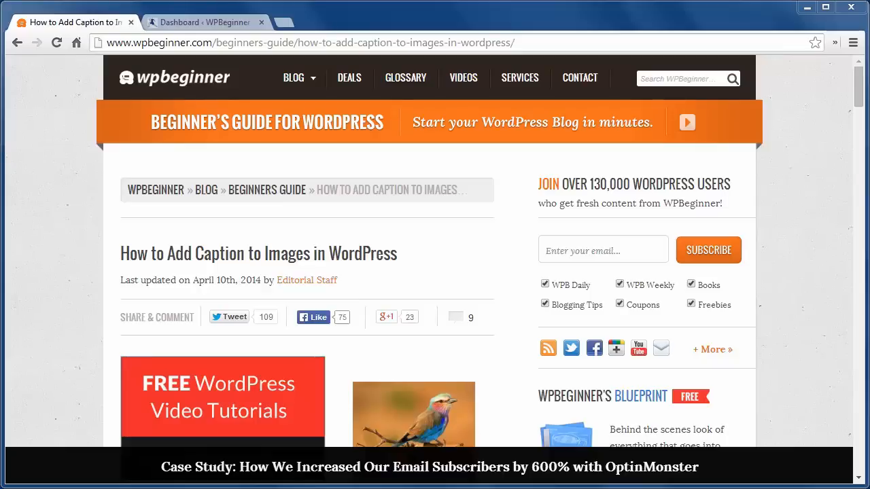
pyautogui.moveTo(96, 479)
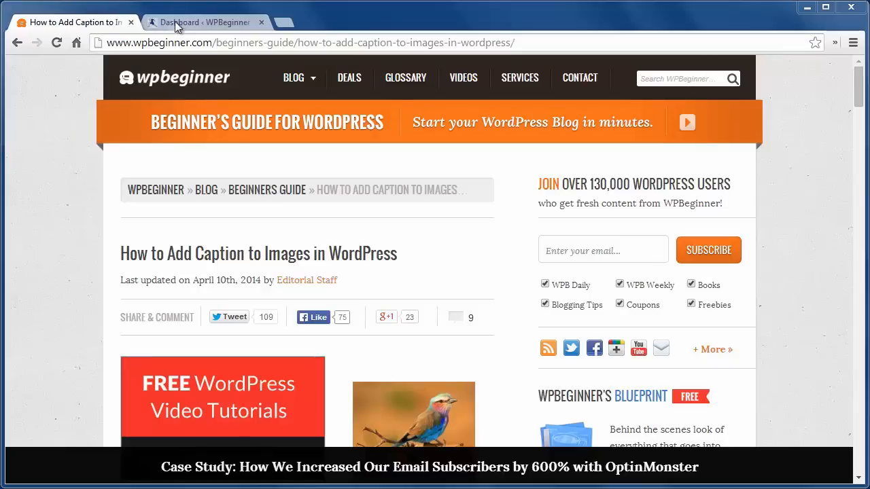
# From the WordPress dashboard, go to Posts and edit the Hot Air Balloons post.
pyautogui.click(203, 22)
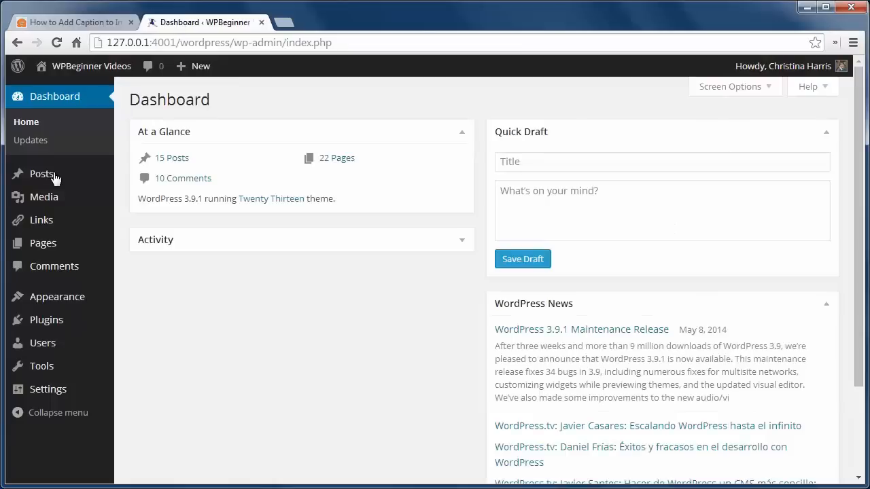
pyautogui.click(41, 174)
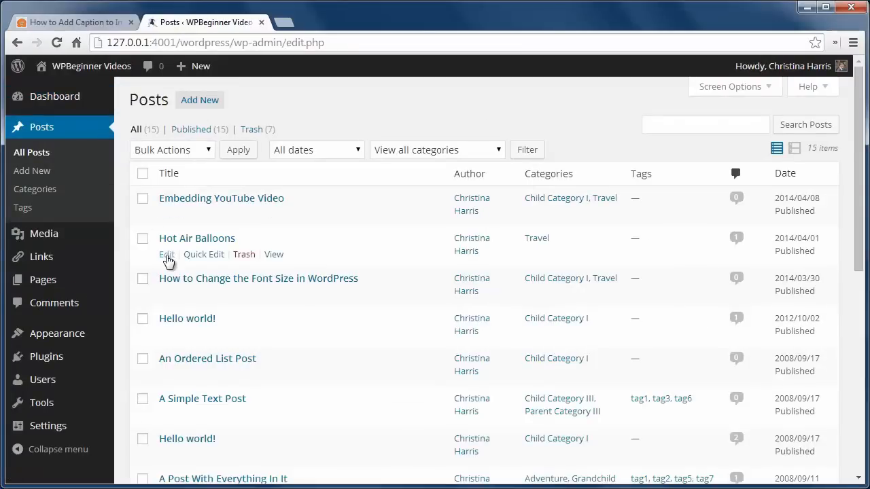
pyautogui.click(166, 254)
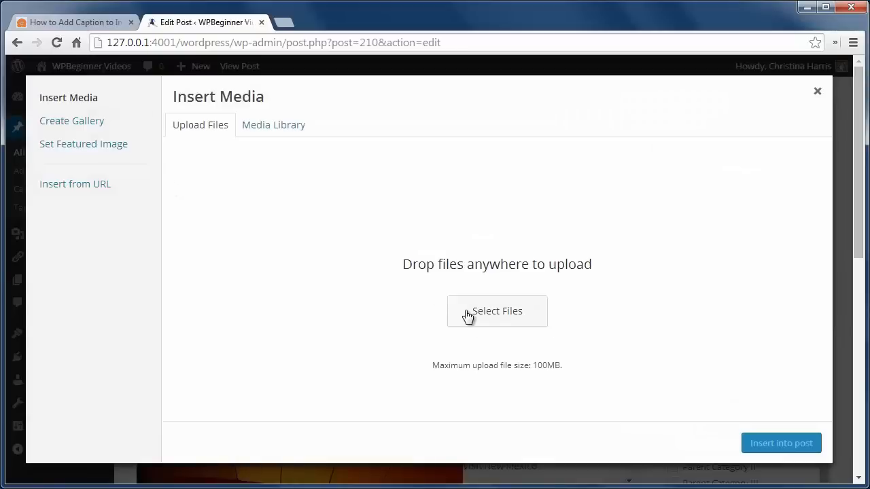
# Insert the Sunset library image with alt text 'Sunset' and description and caption 'Great sunset in midwest'.
pyautogui.click(497, 310)
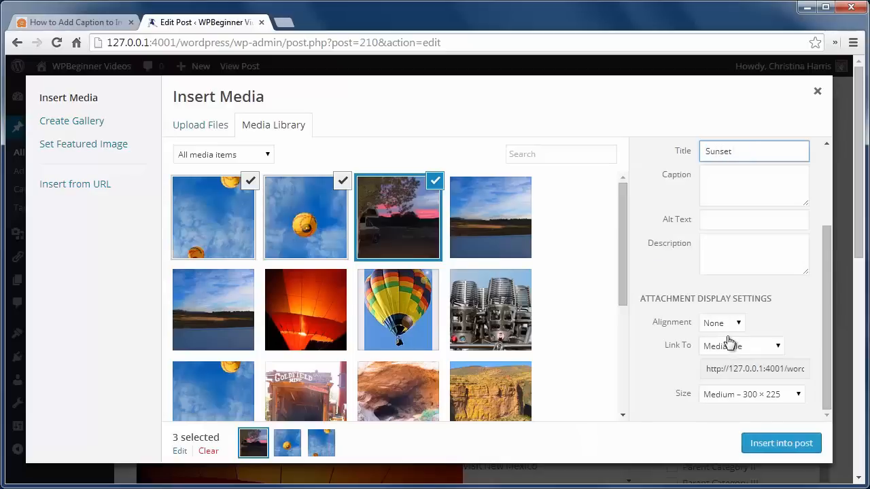
pyautogui.write('Sunset')
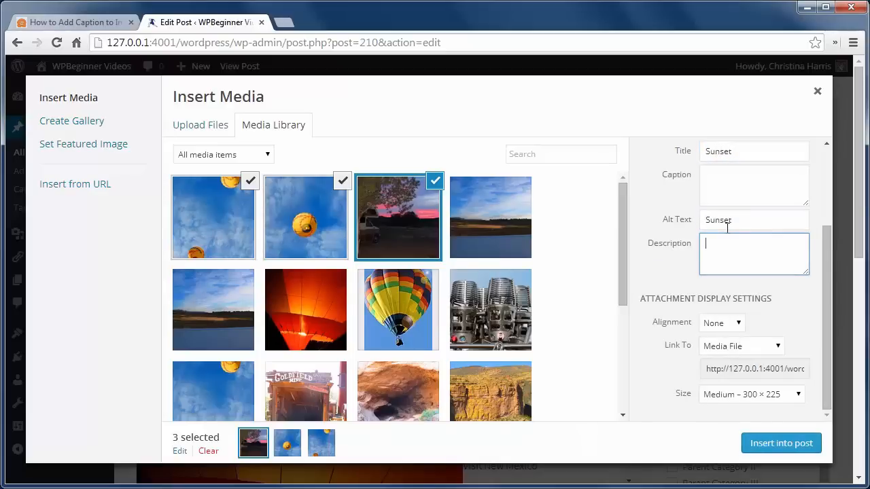
pyautogui.write('Great sunset in midwest')
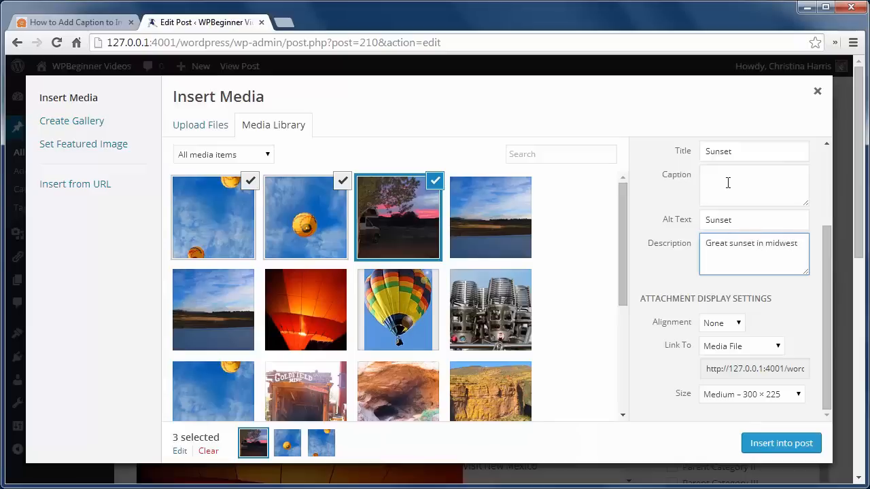
pyautogui.click(753, 185)
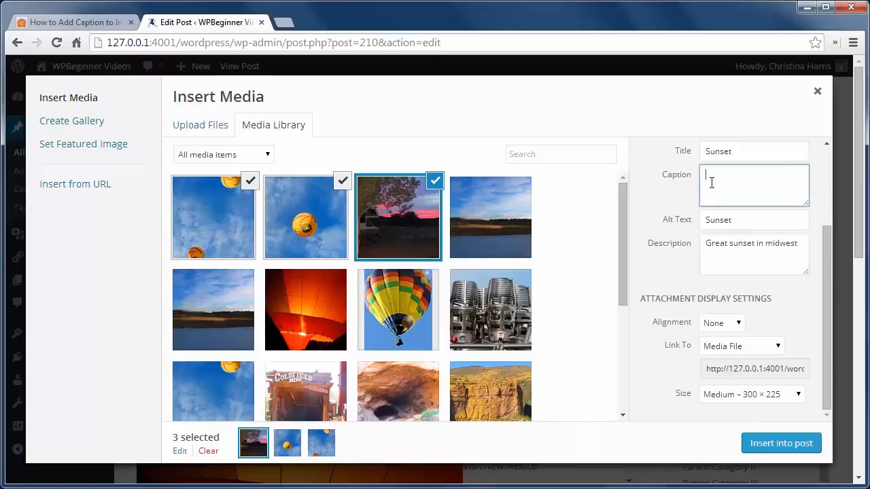
pyautogui.write('Great sunset in midwest')
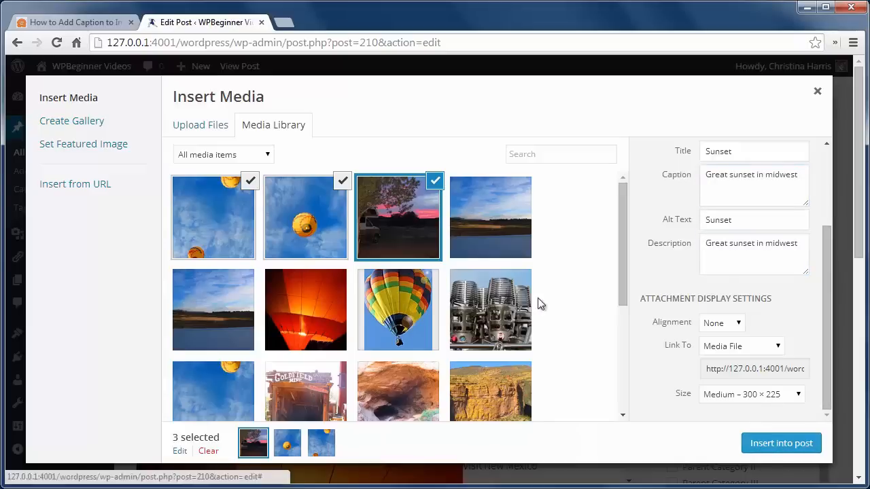
pyautogui.click(780, 444)
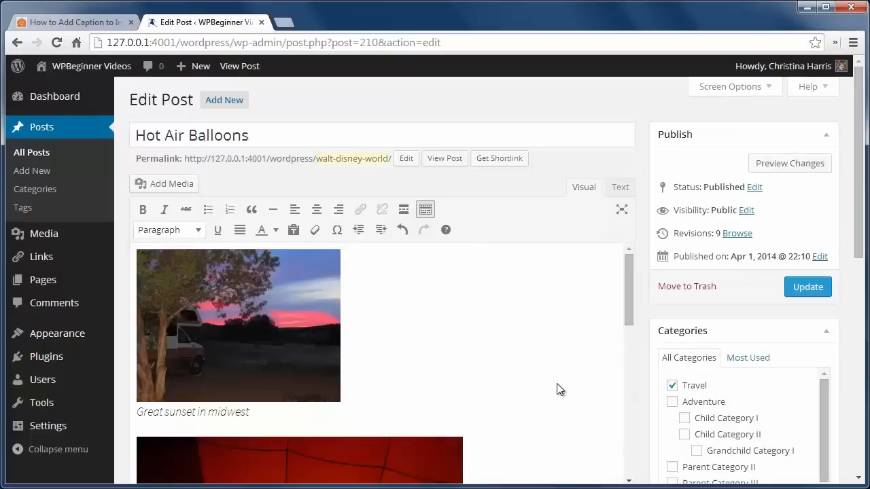
# Update the post, view it live, and come back to editing it.
pyautogui.click(807, 285)
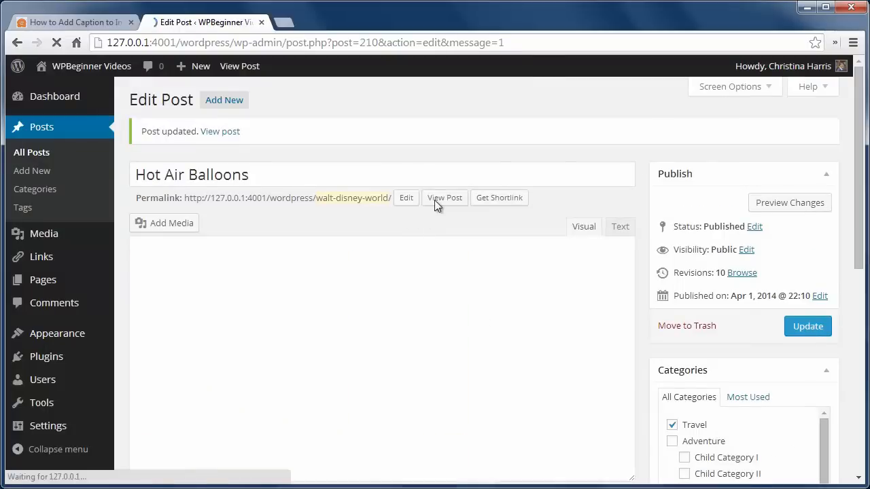
pyautogui.click(445, 198)
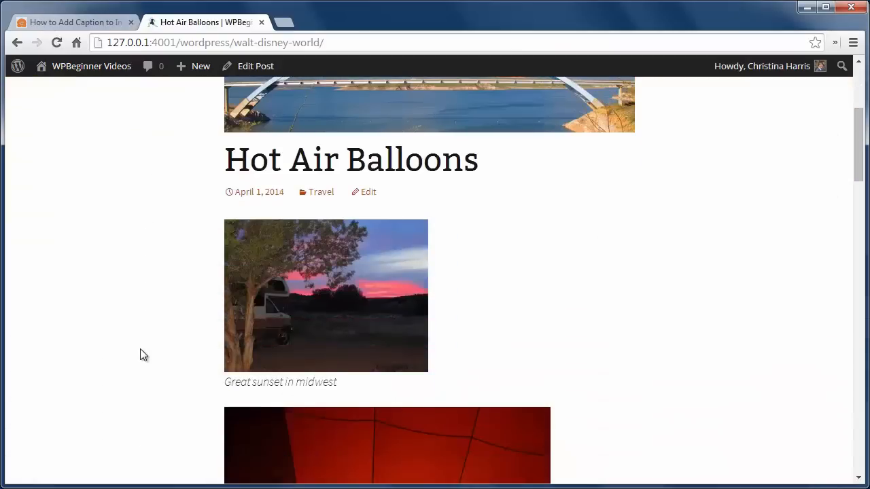
pyautogui.click(367, 191)
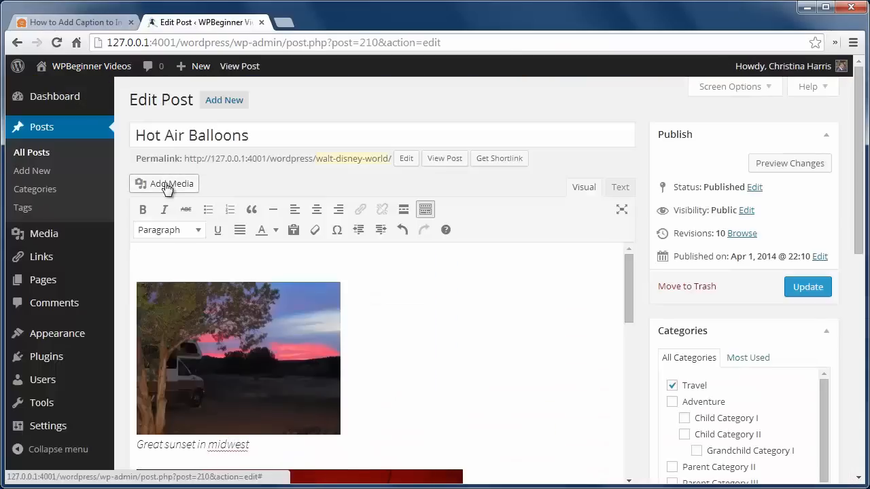
# Create a new five-image gallery via Add Media, entering the caption text 'Under the Balloo'.
pyautogui.click(163, 184)
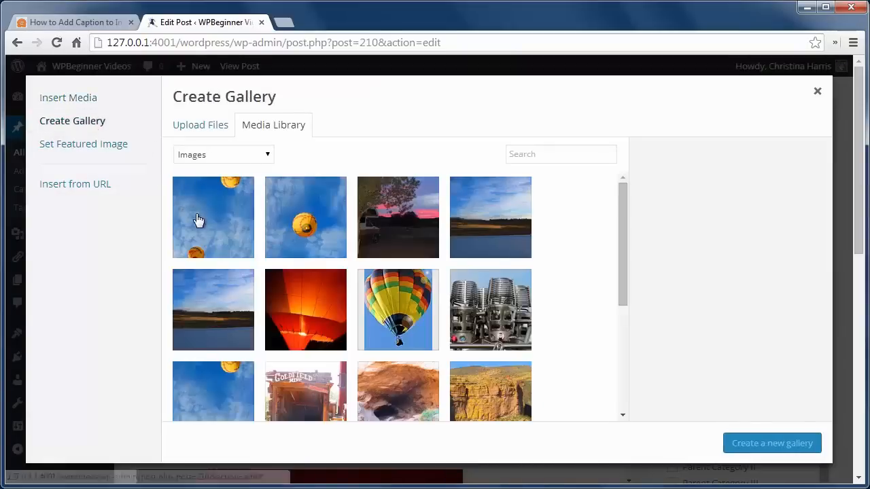
pyautogui.click(212, 218)
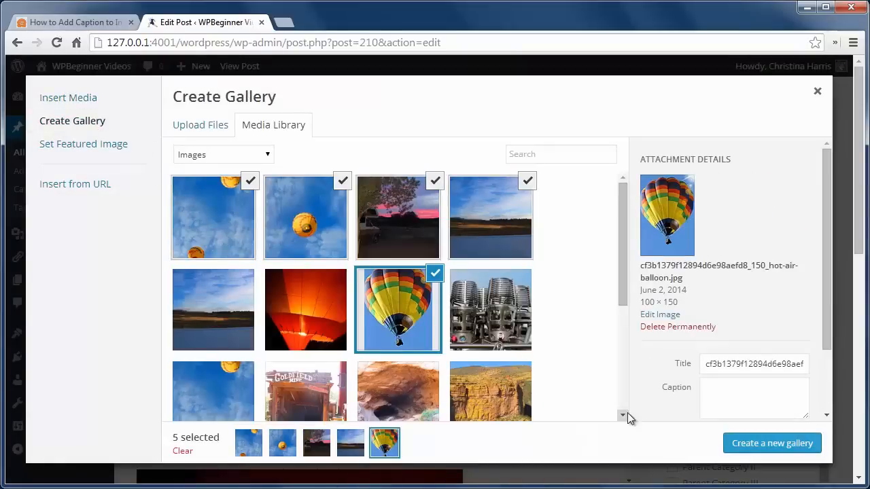
pyautogui.click(772, 444)
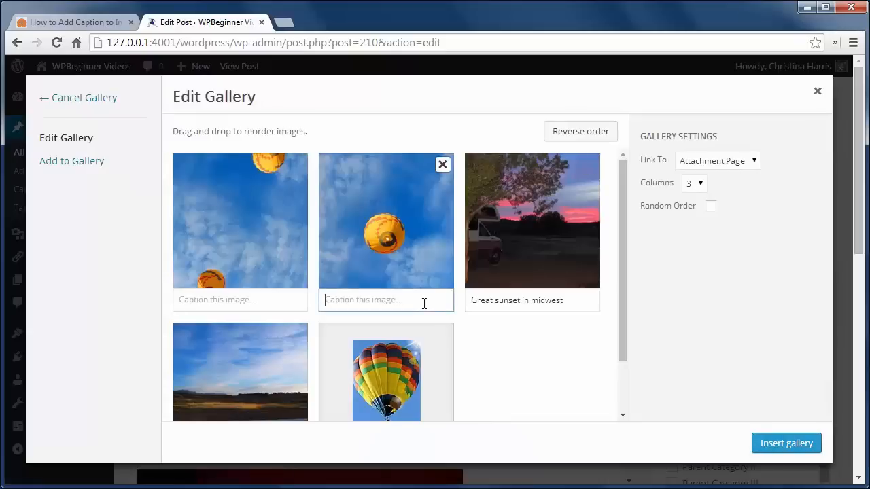
pyautogui.write('Under the Balloo')
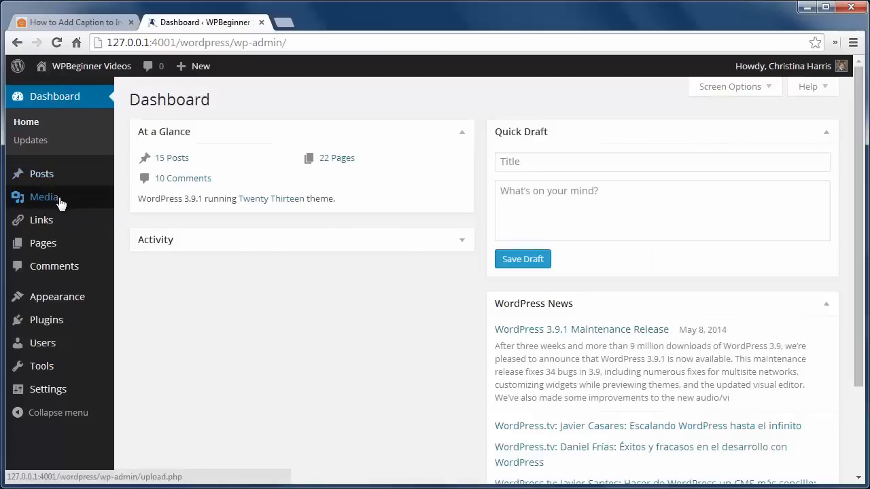
# In the Media Library, edit the Sunset image and scroll to its Caption field reading 'Great sunset in midwest'.
pyautogui.click(43, 196)
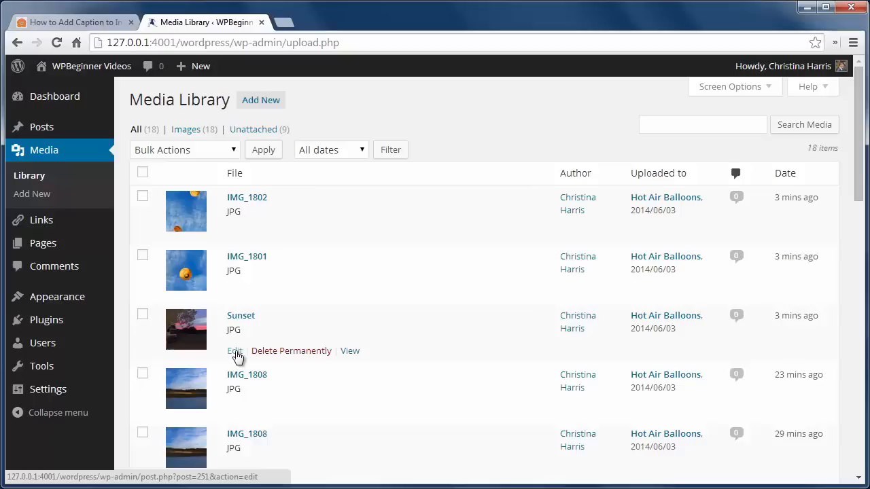
pyautogui.click(234, 351)
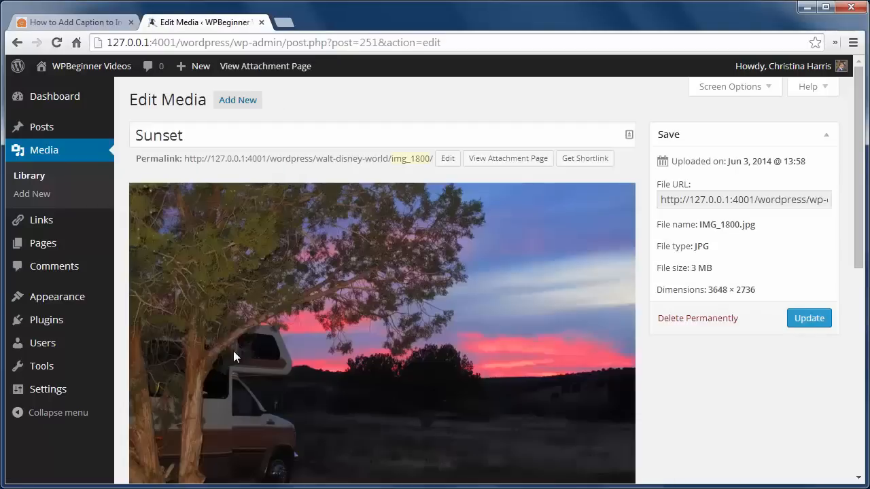
pyautogui.moveTo(476, 191)
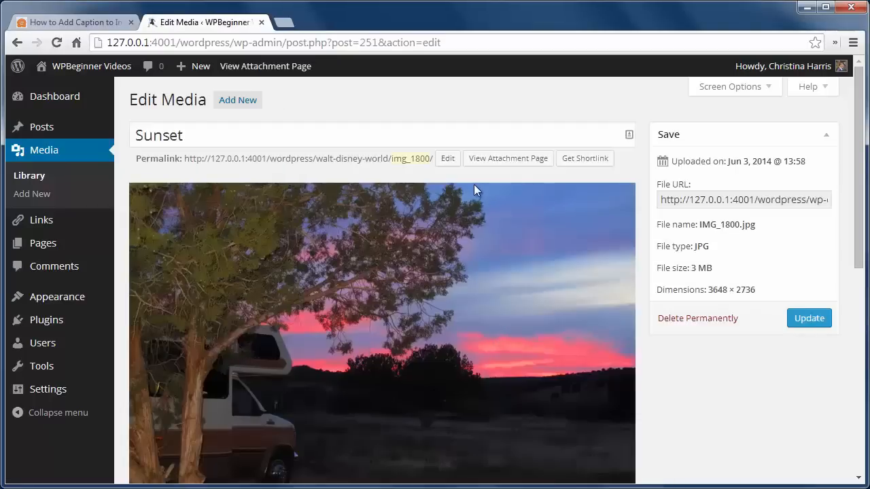
pyautogui.scroll(-3)
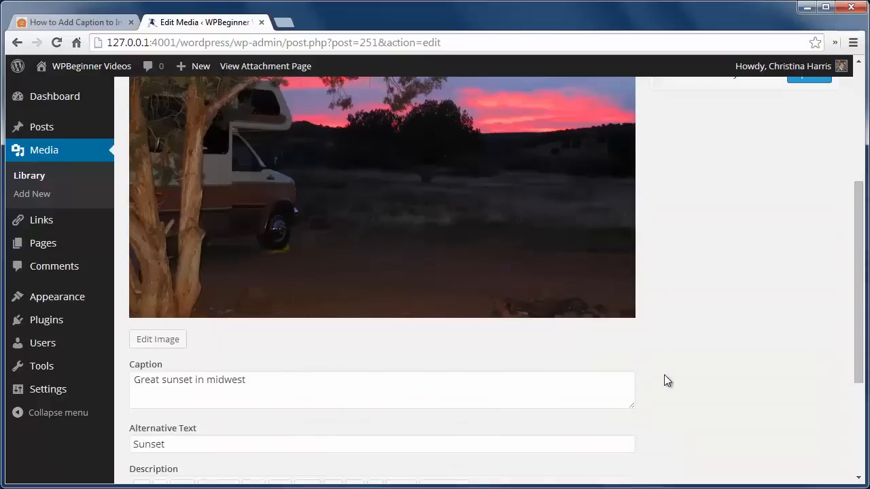
pyautogui.scroll(-3)
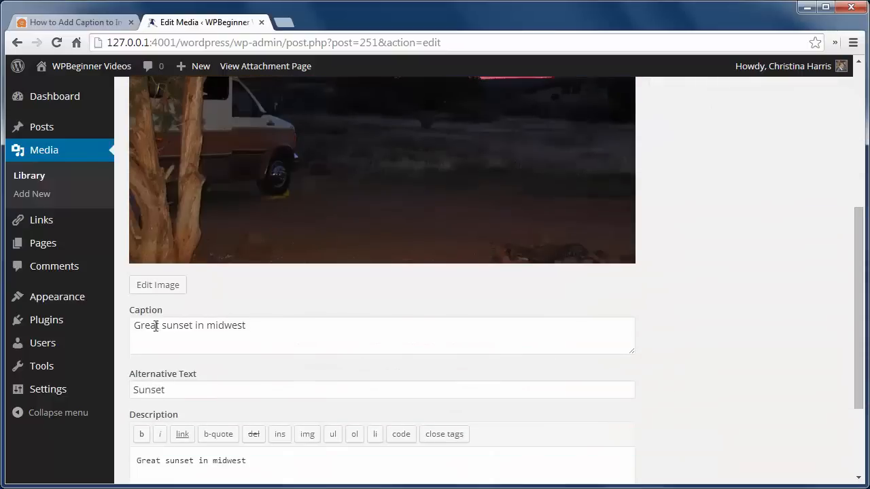